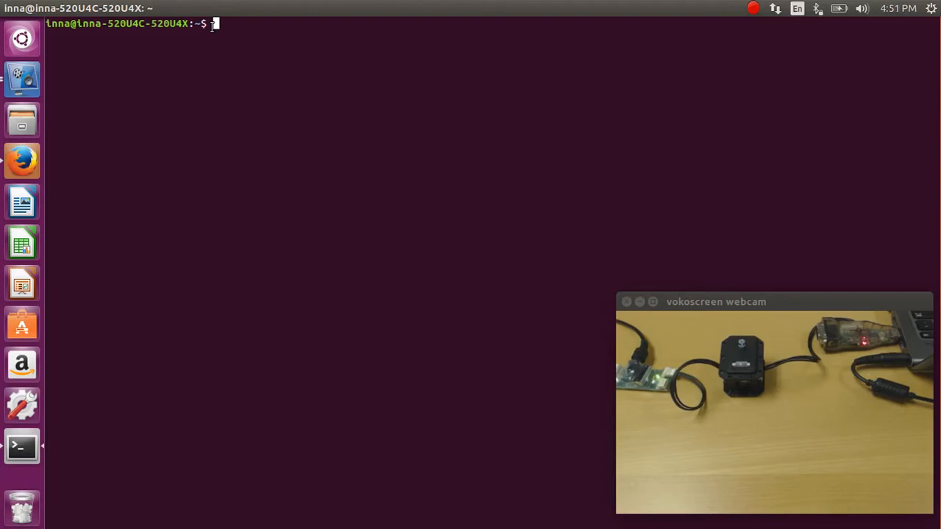
Step: Change into DynamixelSDK/c++/example/protocol1.0/read_write/linux64 with cd
type("cd Dynamixe")
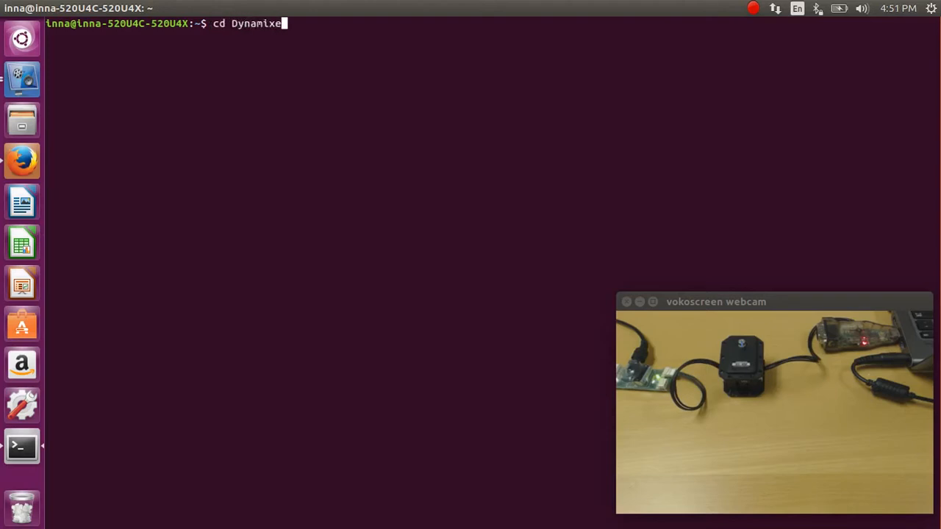
type("lSDK/c")
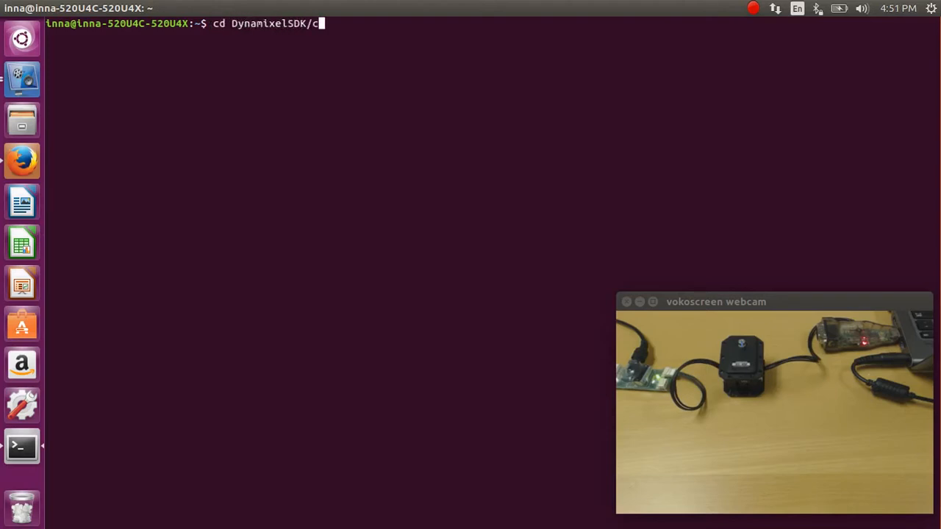
type("++/example/proto")
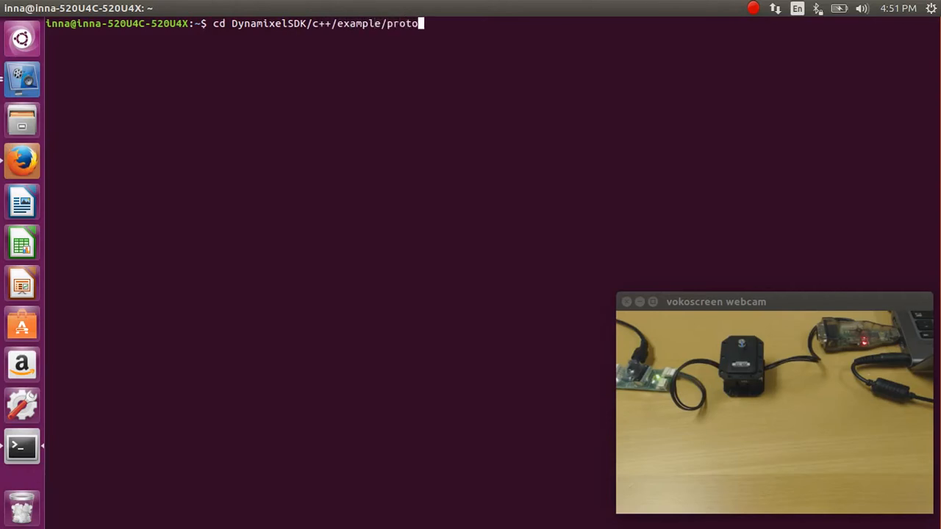
type("col1.0/read_write/linux64")
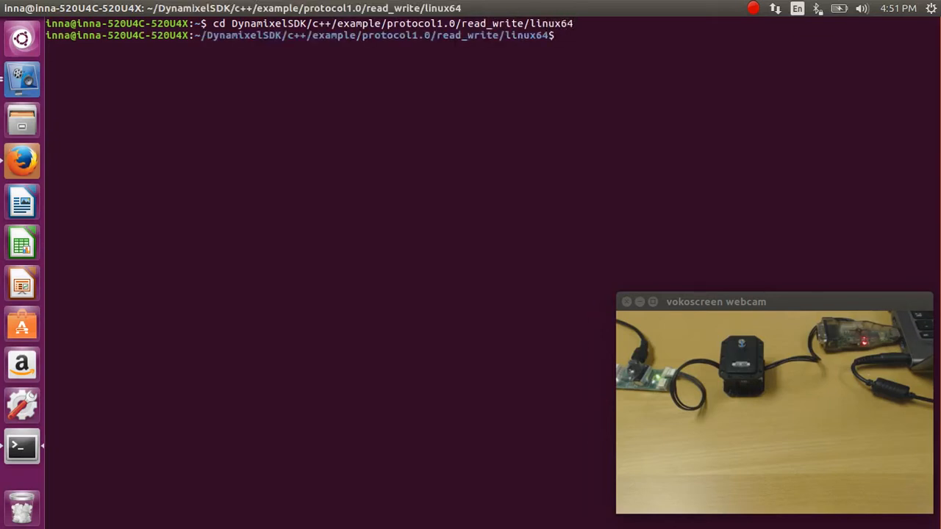
Step: List the folder showing only a Makefile, then build read_write with make
type("ls")
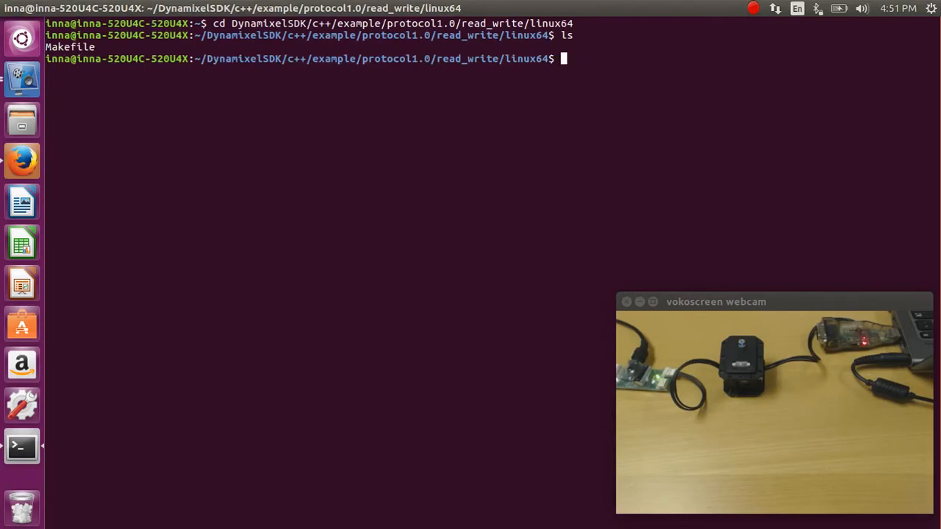
type("make")
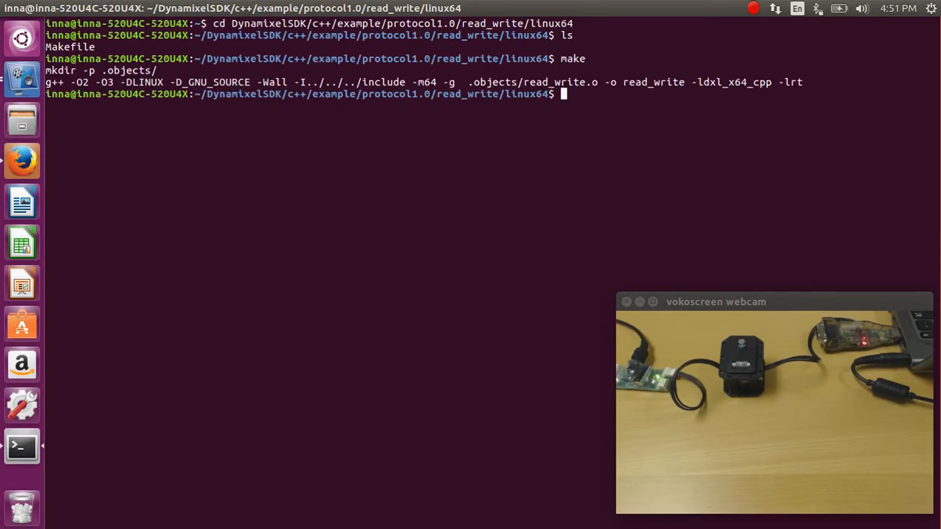
Step: Run make clean and rebuild so the listing shows Makefile and read_write
type("make clean")
type("ls")
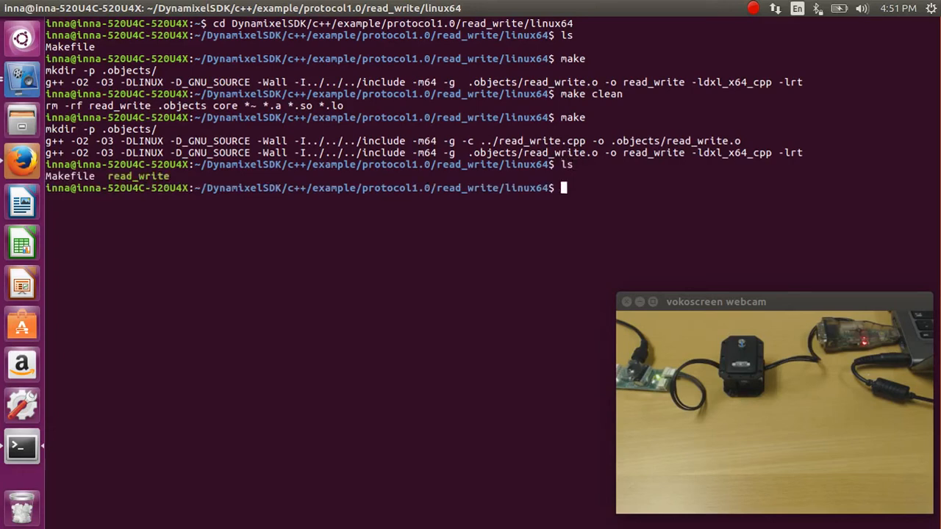
double_click(153, 176)
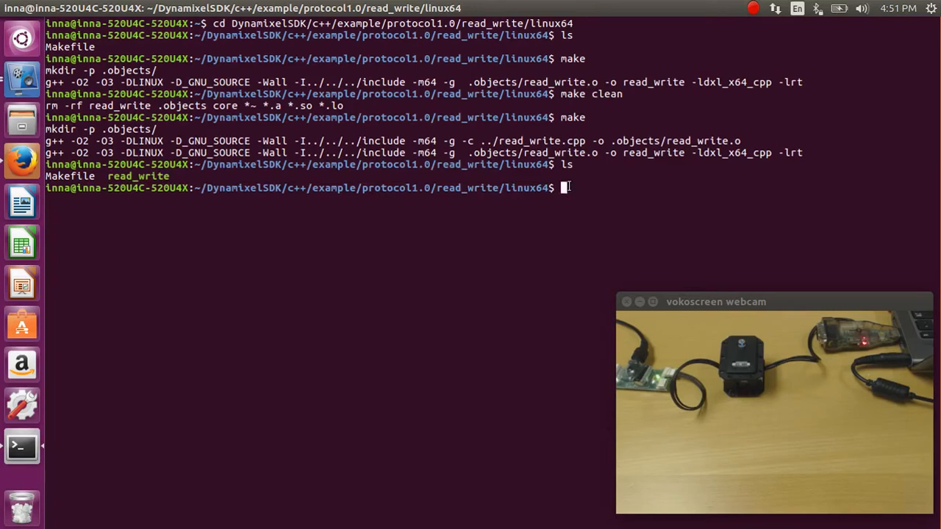
Step: Grant a+rw on /dev/ttyUSB0 via sudo chmod, then start ./read_write
type("sudo chmod")
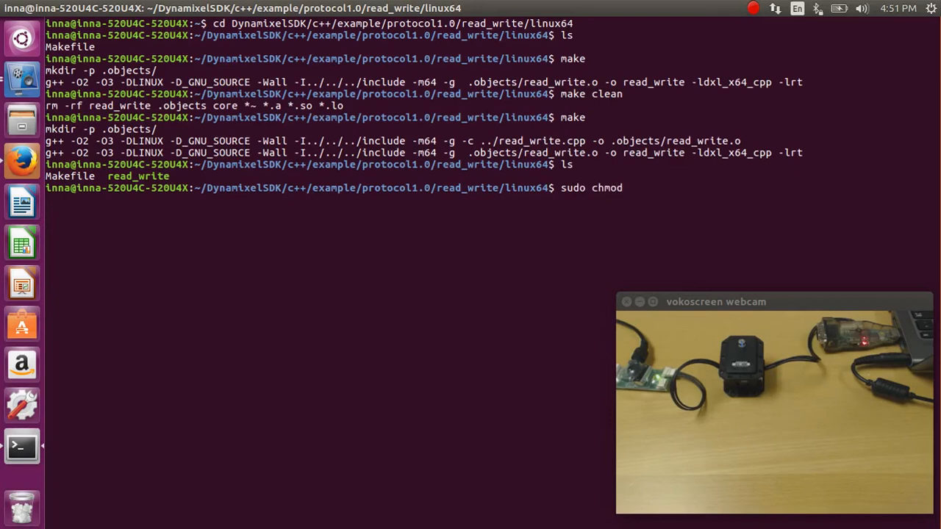
type("a+rw")
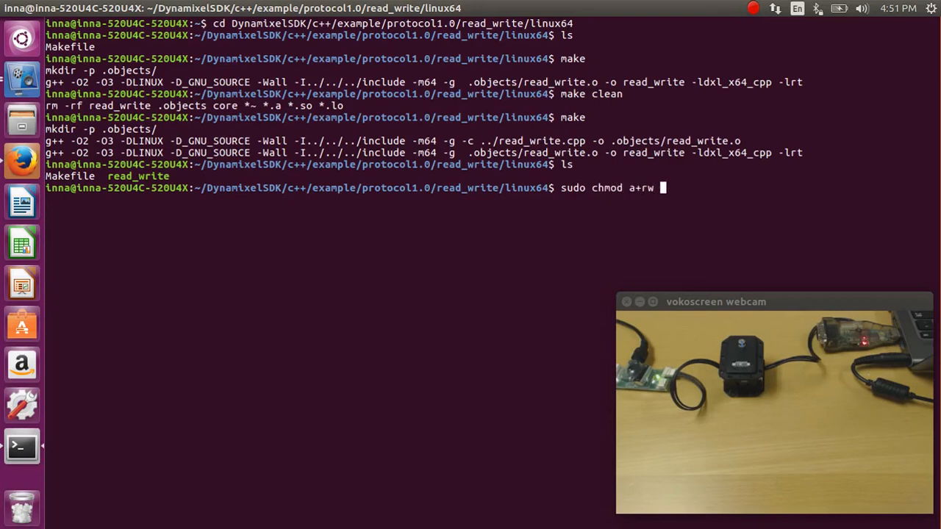
type("/dev/ttyUSB0")
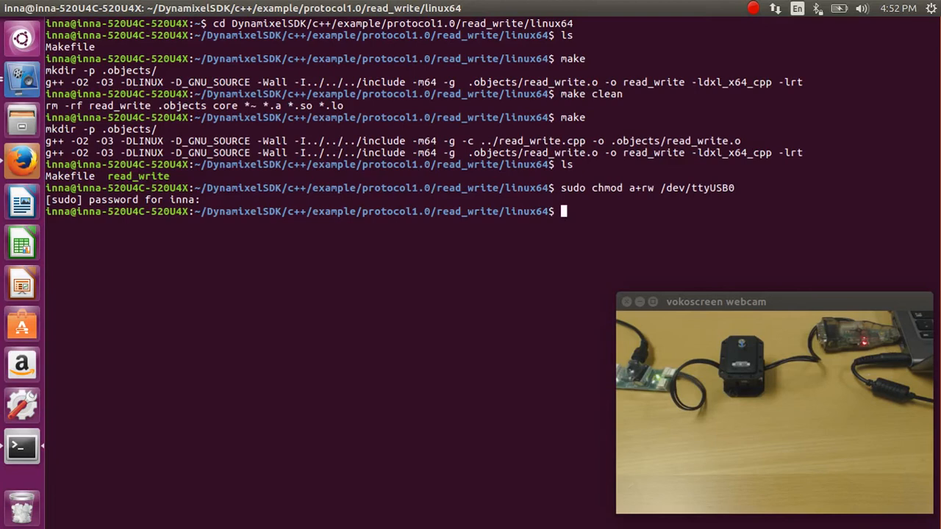
type("./read")
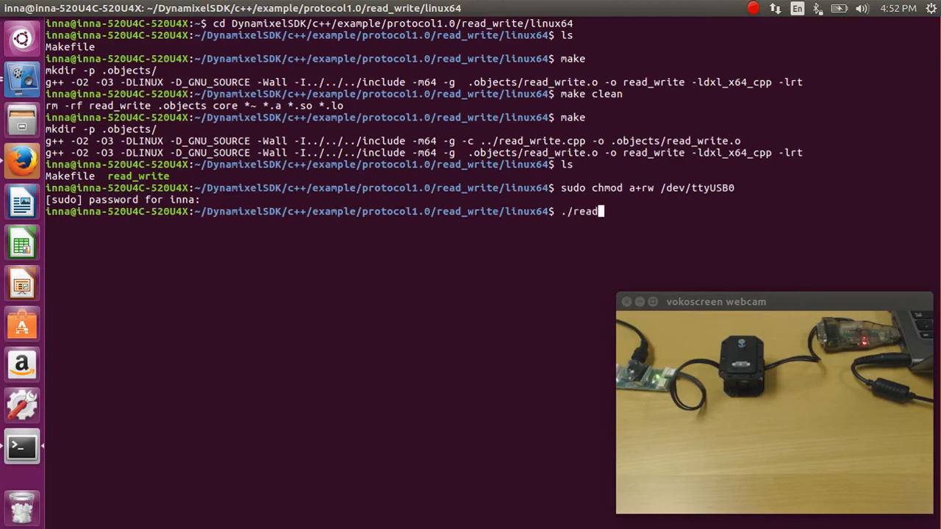